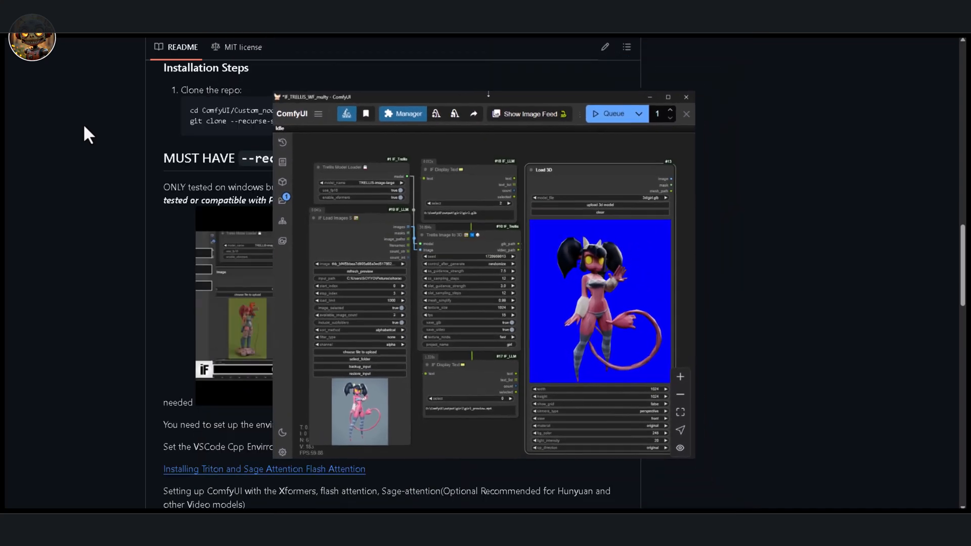
# Read through the Comfy-WaveSpeed README's First Block Cache benchmarks and demo videos
pyautogui.moveTo(487, 97); pyautogui.dragTo(487, 106)
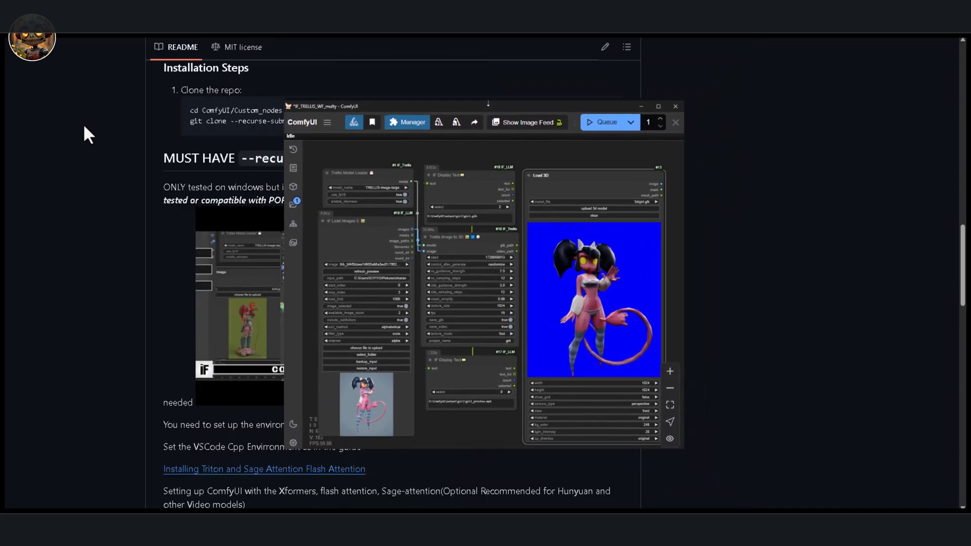
pyautogui.click(674, 123)
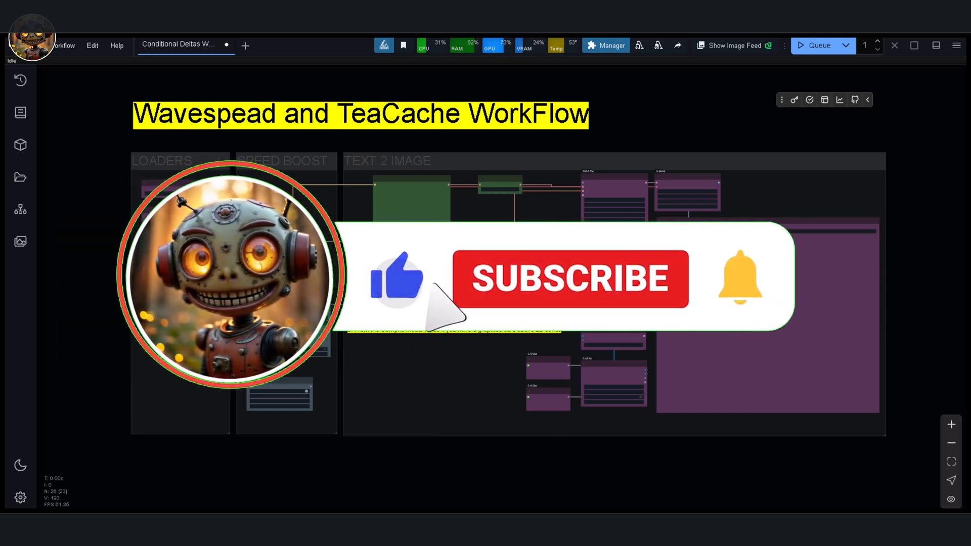
pyautogui.click(570, 280)
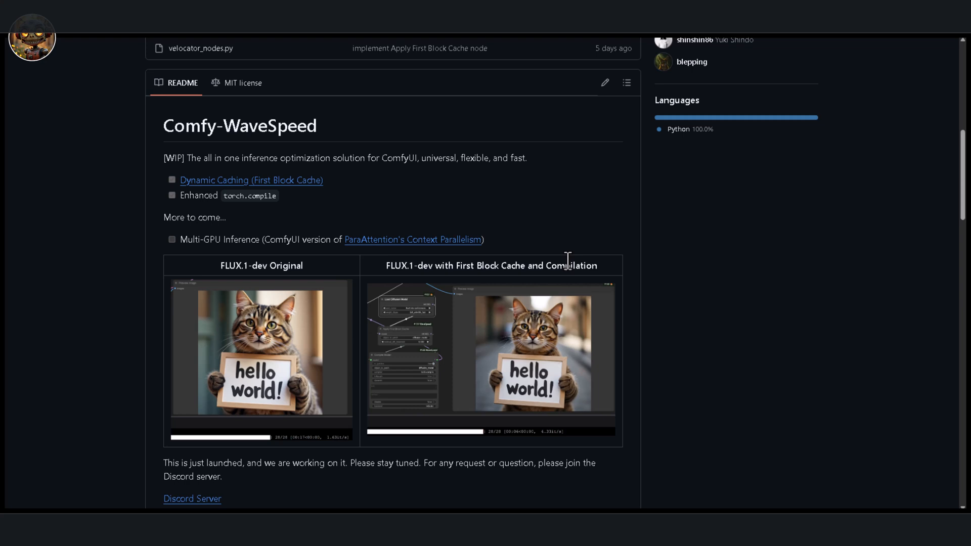
pyautogui.moveTo(419, 70)
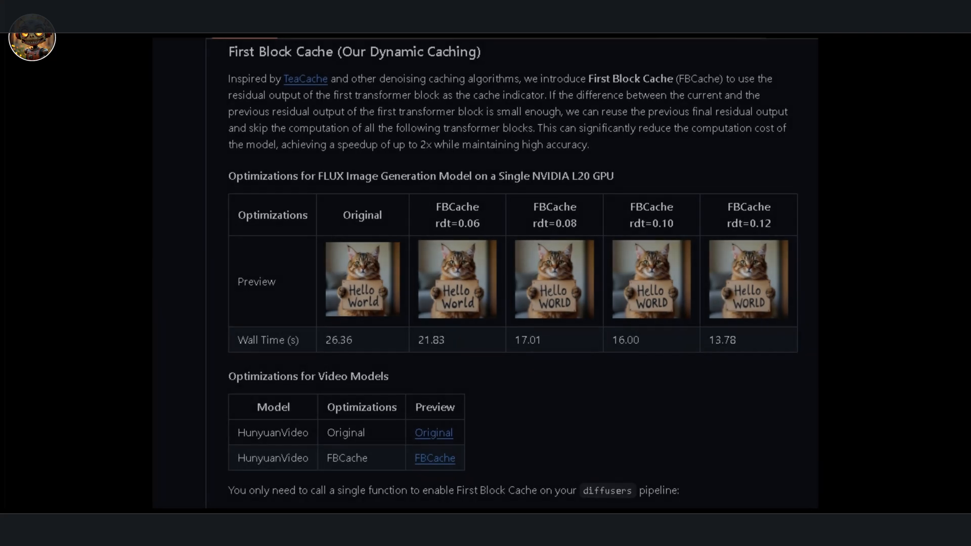
pyautogui.scroll(-3)
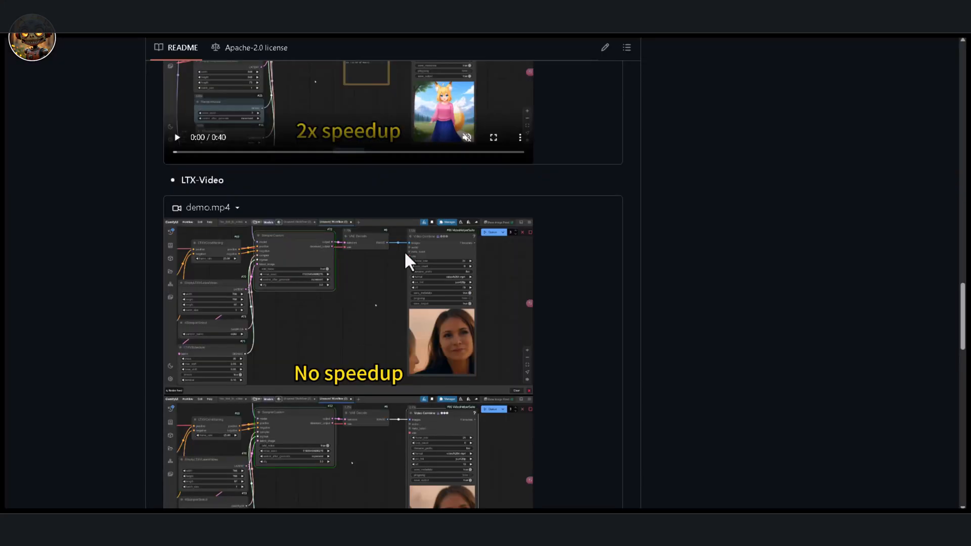
pyautogui.scroll(-3)
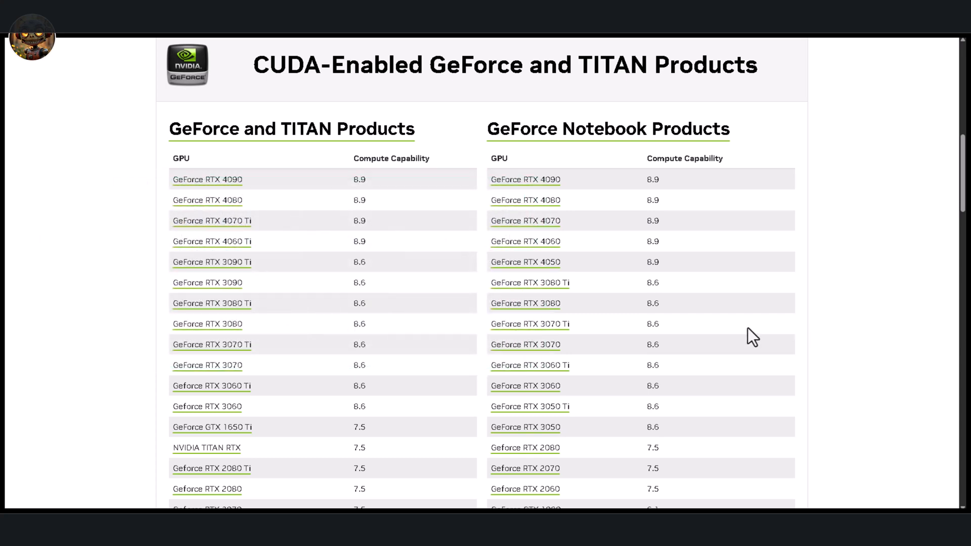
# Scroll through the GeForce and TITAN compute capability table
pyautogui.scroll(-3)
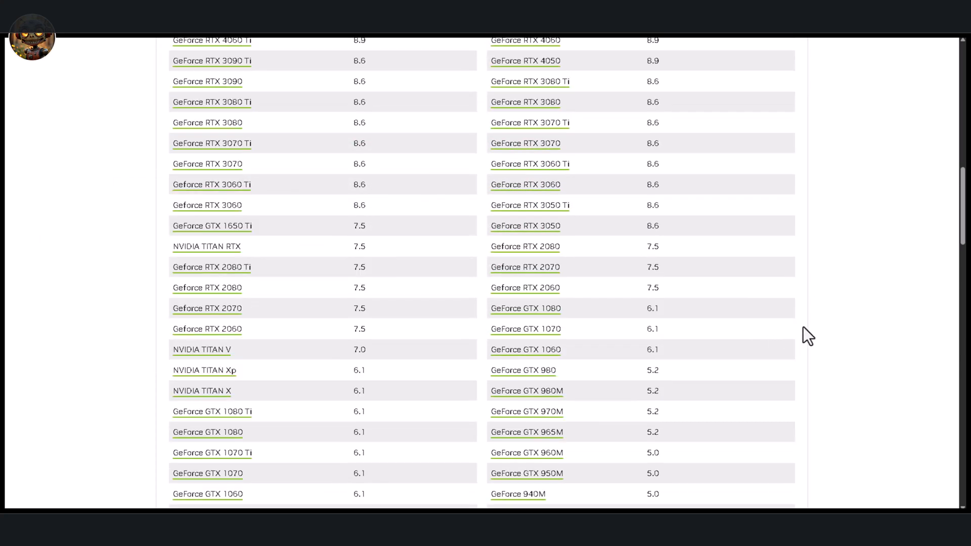
pyautogui.scroll(-3)
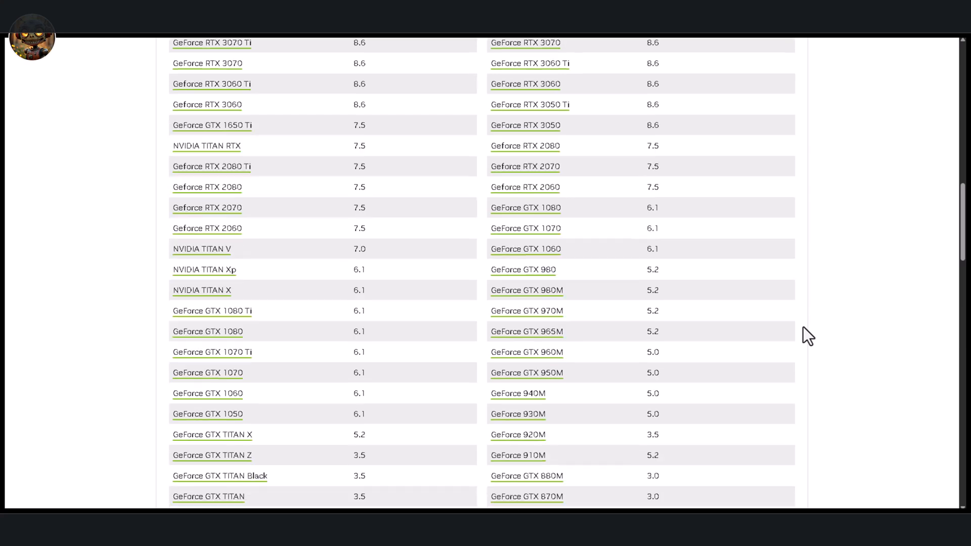
pyautogui.scroll(-3)
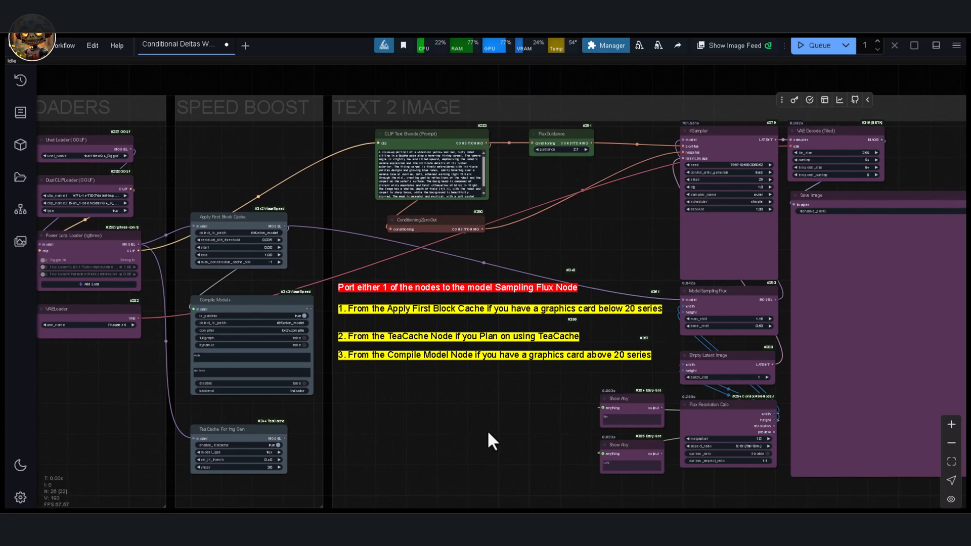
pyautogui.moveTo(564, 425)
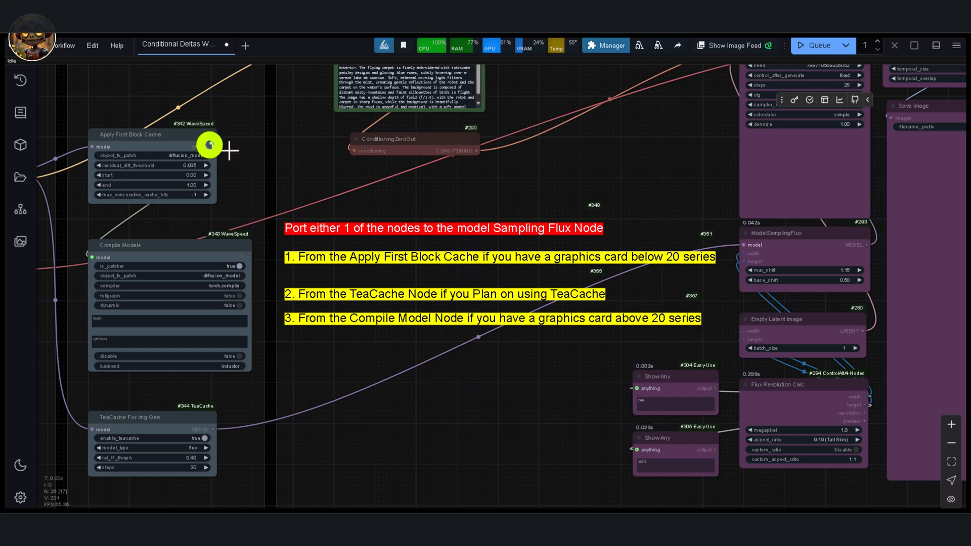
# Link the Apply First Block Cache MODEL output to the ModelSamplingFlux model input
pyautogui.moveTo(211, 143); pyautogui.dragTo(744, 245)
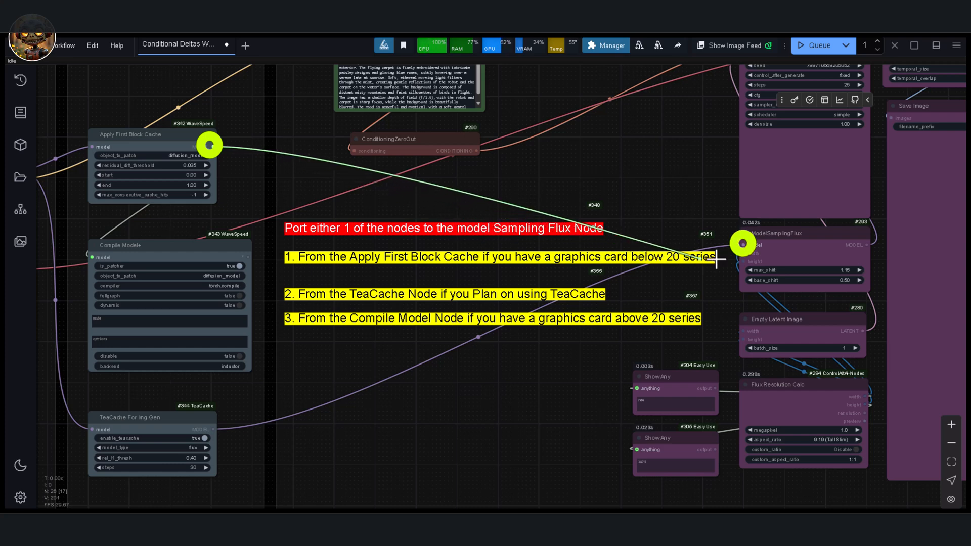
pyautogui.moveTo(213, 144); pyautogui.dragTo(747, 244)
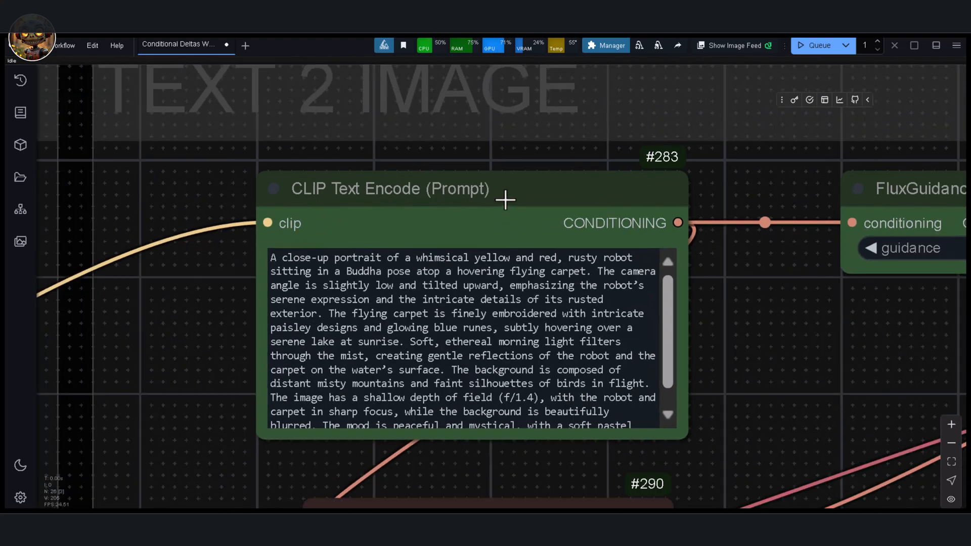
pyautogui.moveTo(505, 200); pyautogui.dragTo(536, 375)
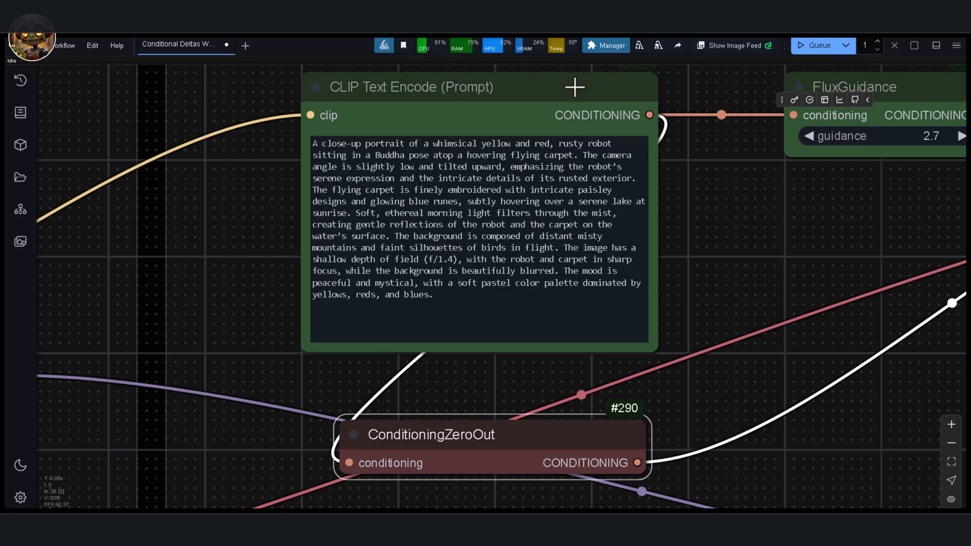
pyautogui.moveTo(464, 247); pyautogui.dragTo(462, 254)
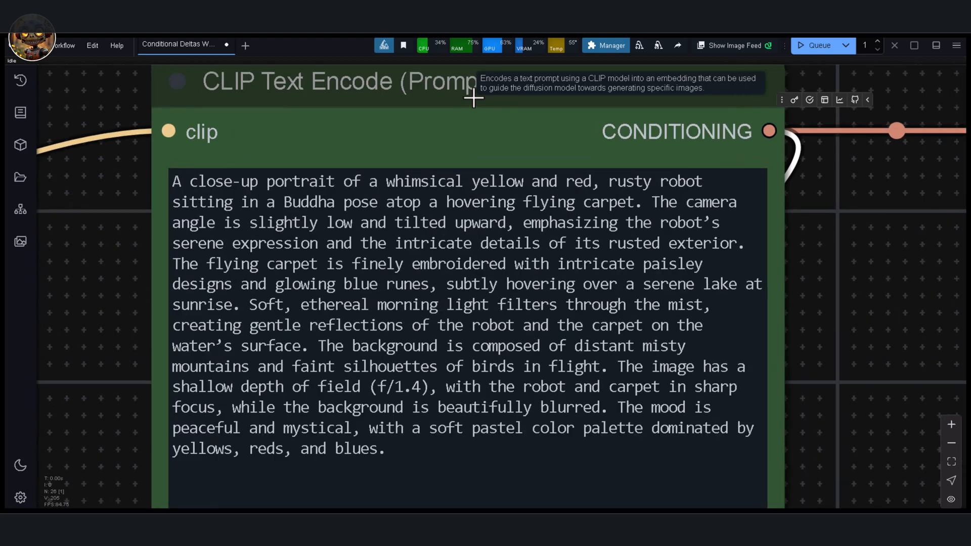
pyautogui.moveTo(471, 96)
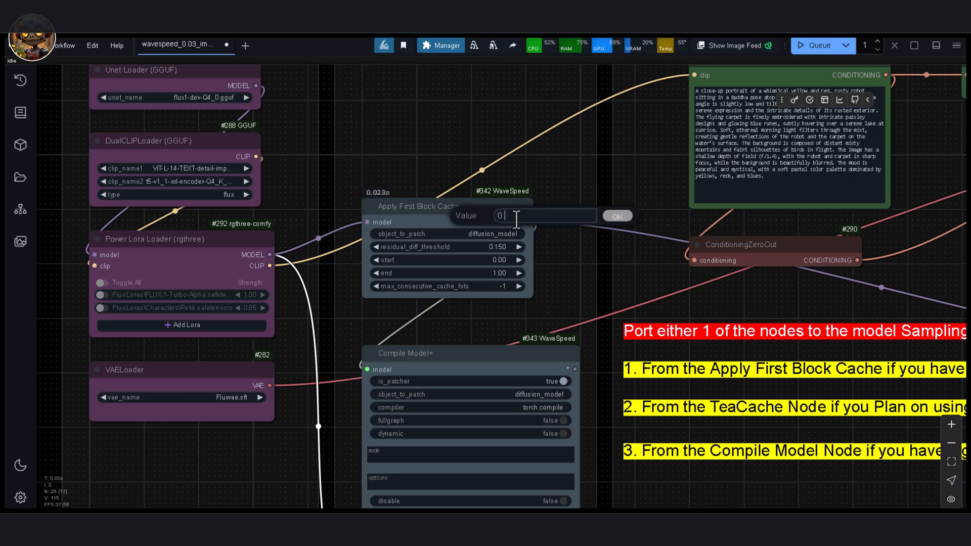
# Enter 0.02 as the residual_diff_threshold and confirm it
pyautogui.write('0.02')
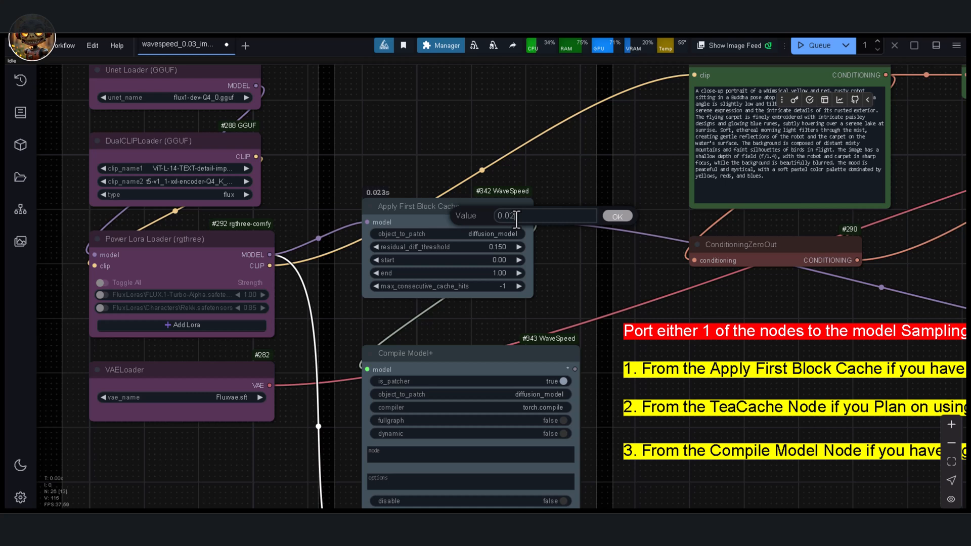
pyautogui.click(617, 216)
pyautogui.write('0.1')
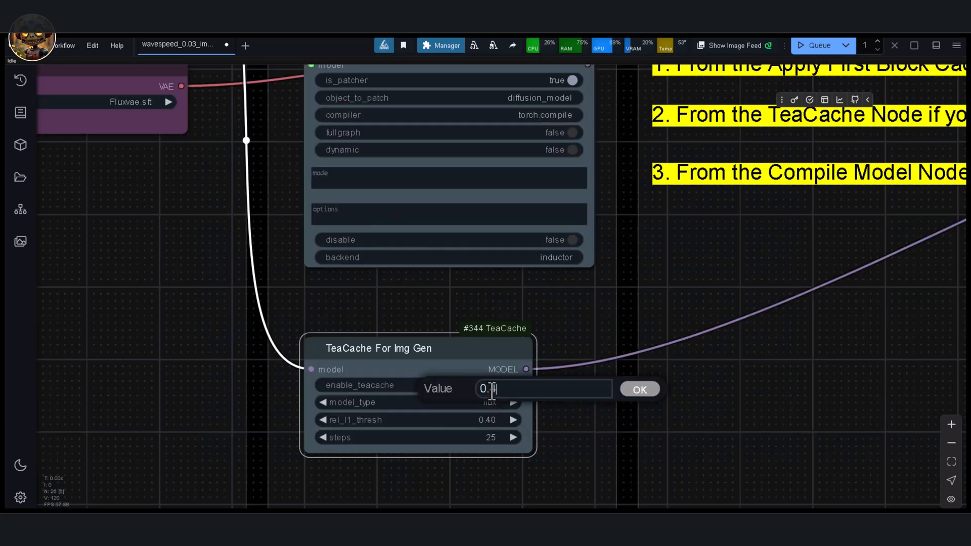
# Confirm the lowered rel_l1_thresh value on TeaCache For Img Gen
pyautogui.click(639, 388)
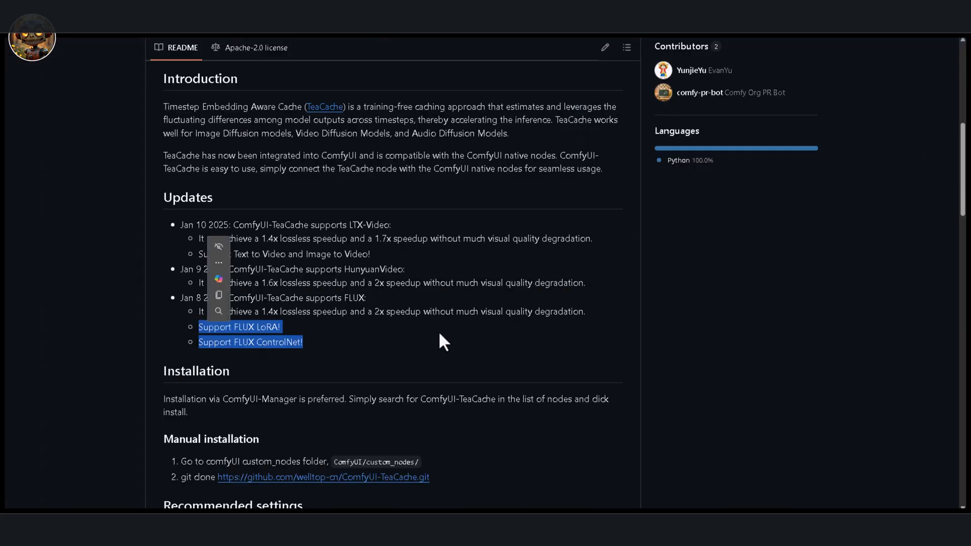
pyautogui.moveTo(406, 338)
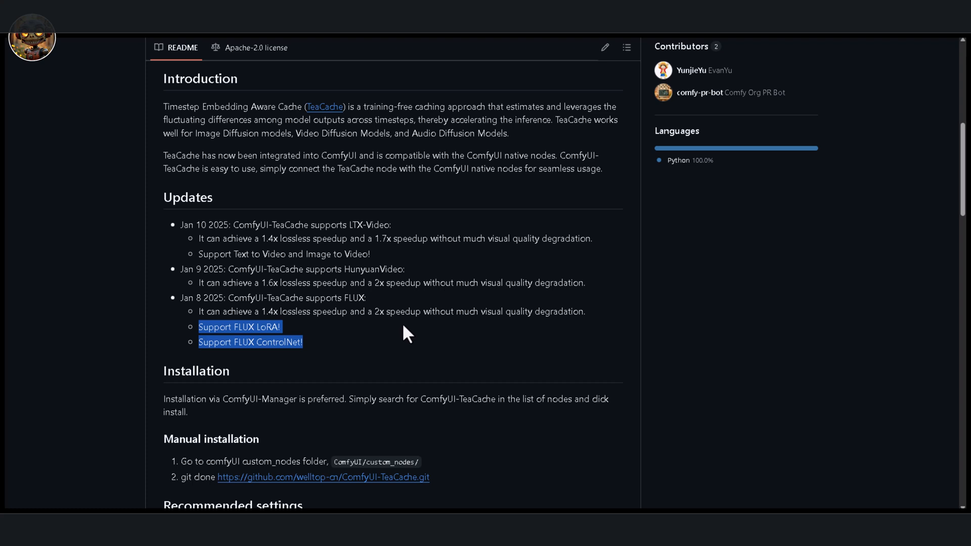
pyautogui.moveTo(594, 346)
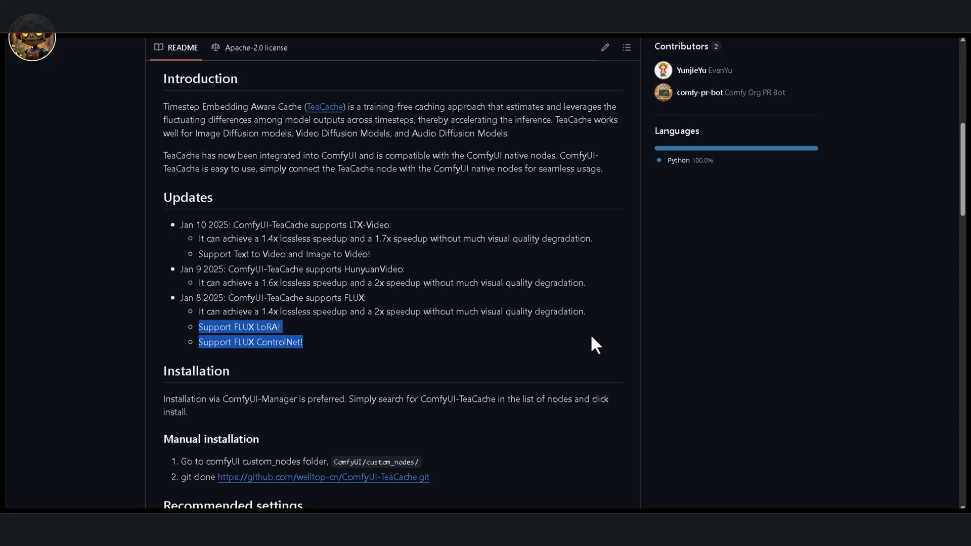
pyautogui.moveTo(594, 345)
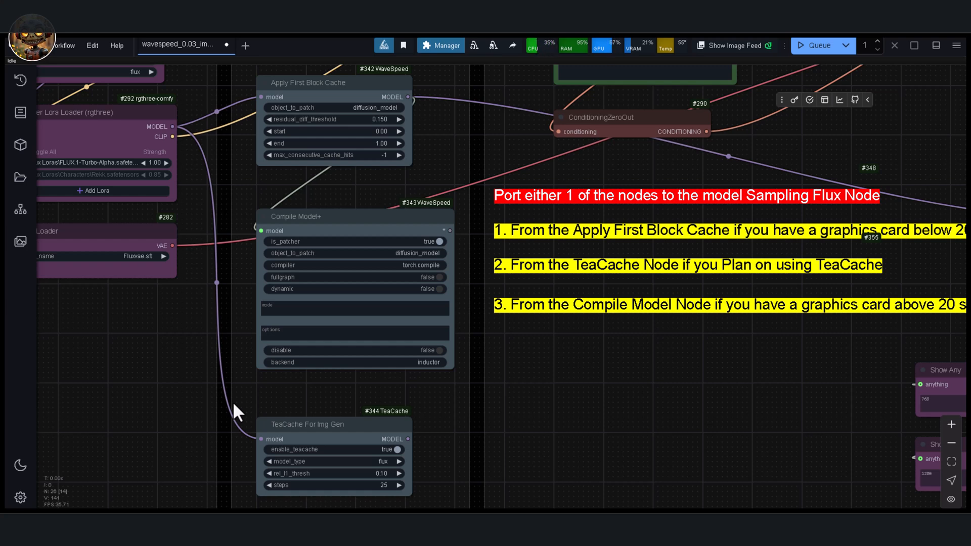
pyautogui.moveTo(827, 461)
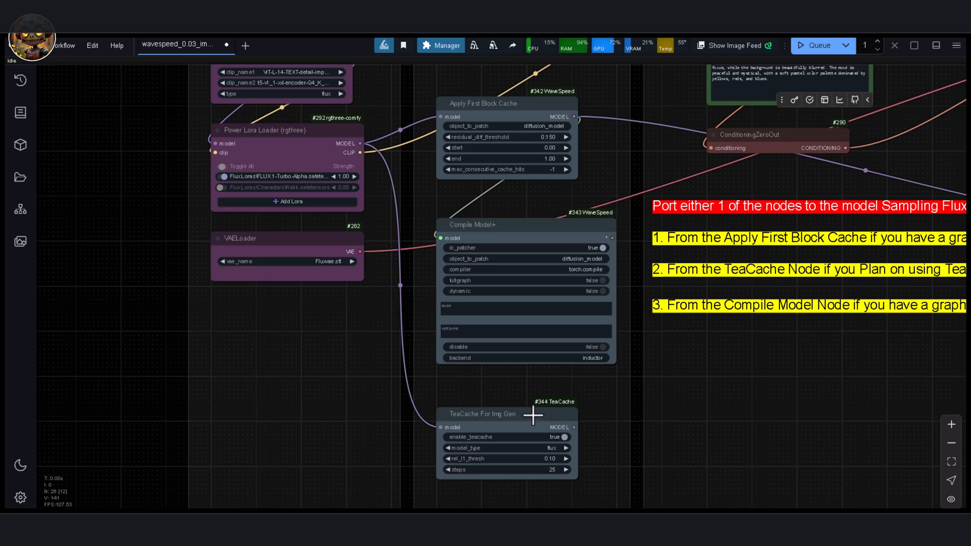
pyautogui.moveTo(551, 387)
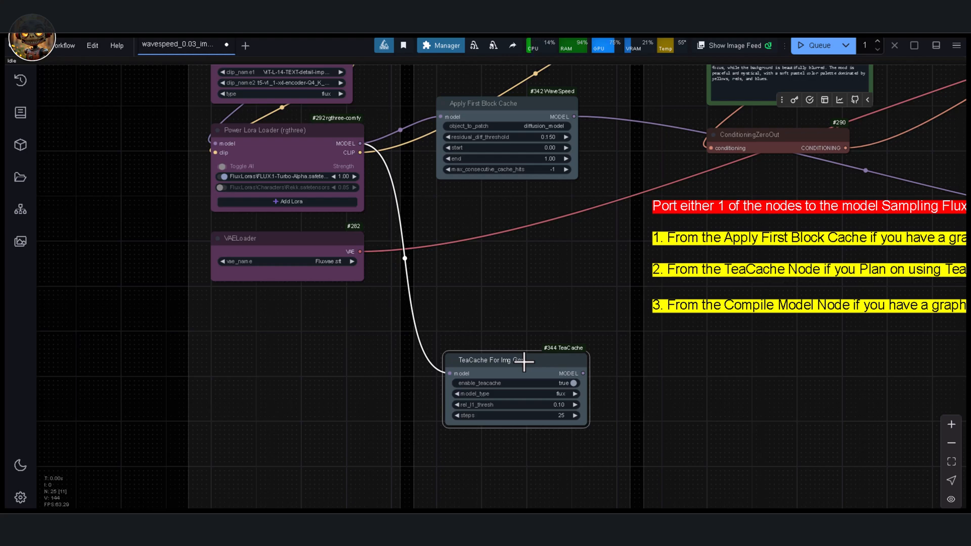
# Zoom out to view the whole workflow with only Apply First Block Cache in Speed Boost
pyautogui.scroll(-3)
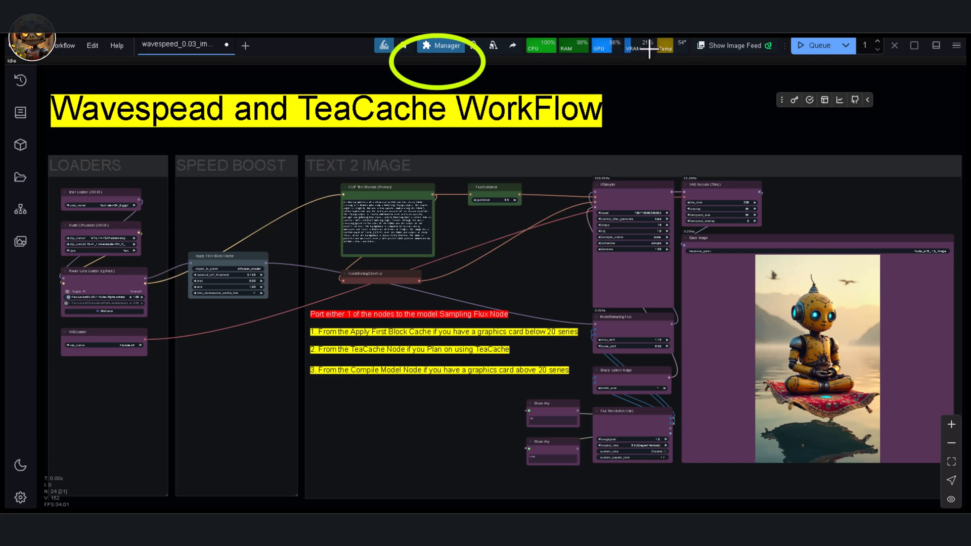
pyautogui.click(441, 46)
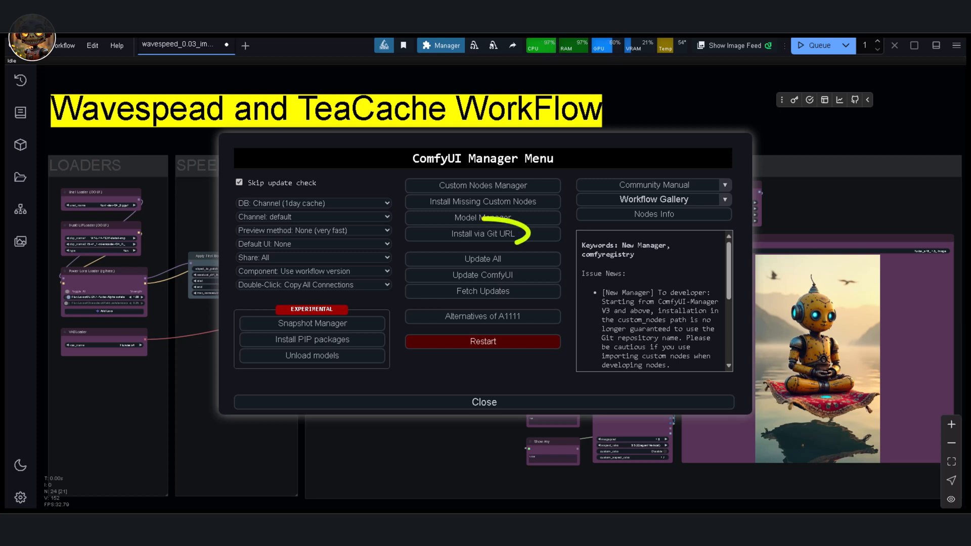
pyautogui.click(481, 234)
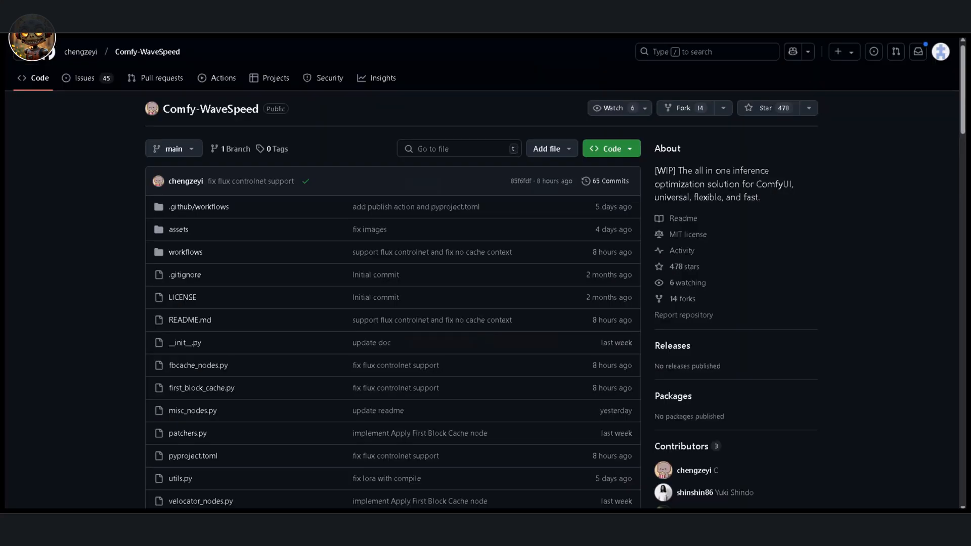
pyautogui.moveTo(734, 167)
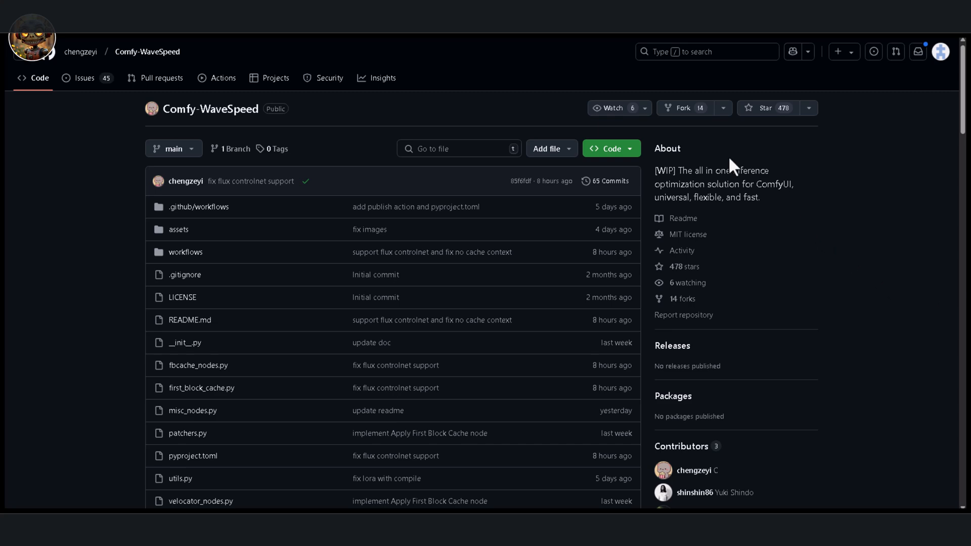
pyautogui.click(608, 149)
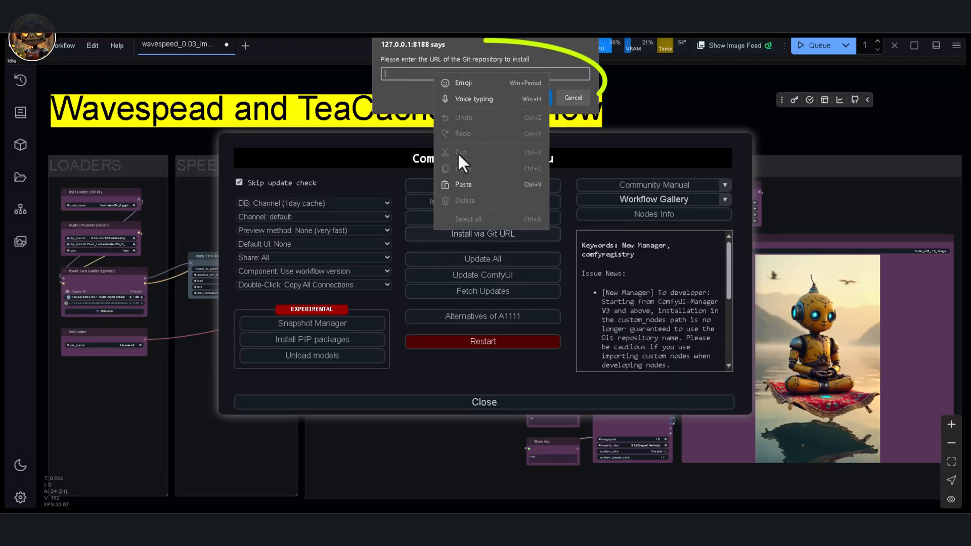
pyautogui.write('https://github.com/chengzeyi/Comfy-WaveSpeed.git')
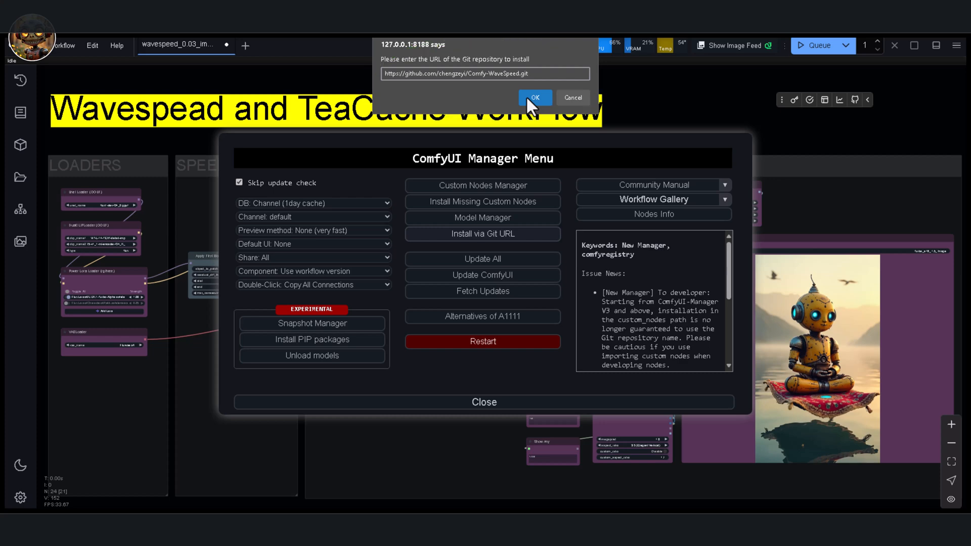
pyautogui.click(534, 97)
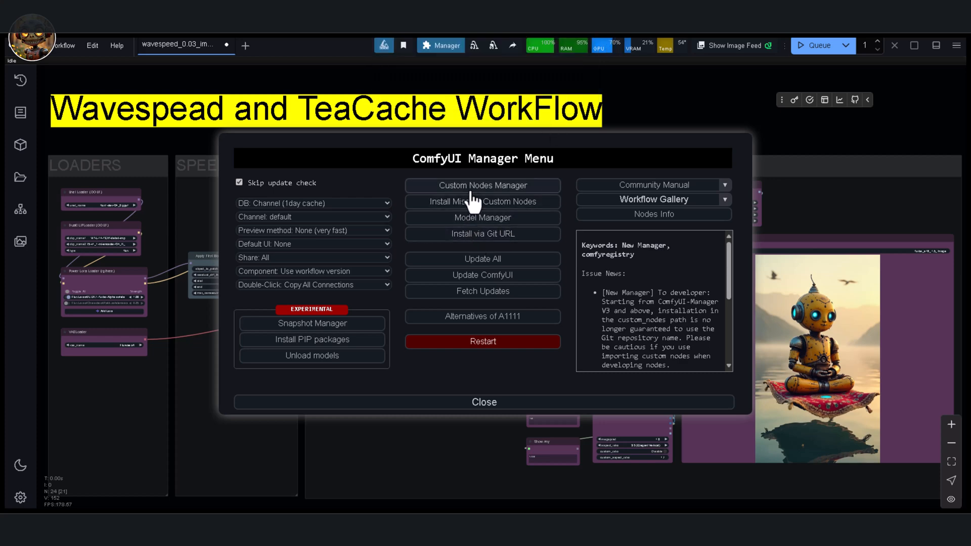
# Search the Custom Nodes Manager for 'teac' to list the ComfyUI-TeaCache pack
pyautogui.click(483, 185)
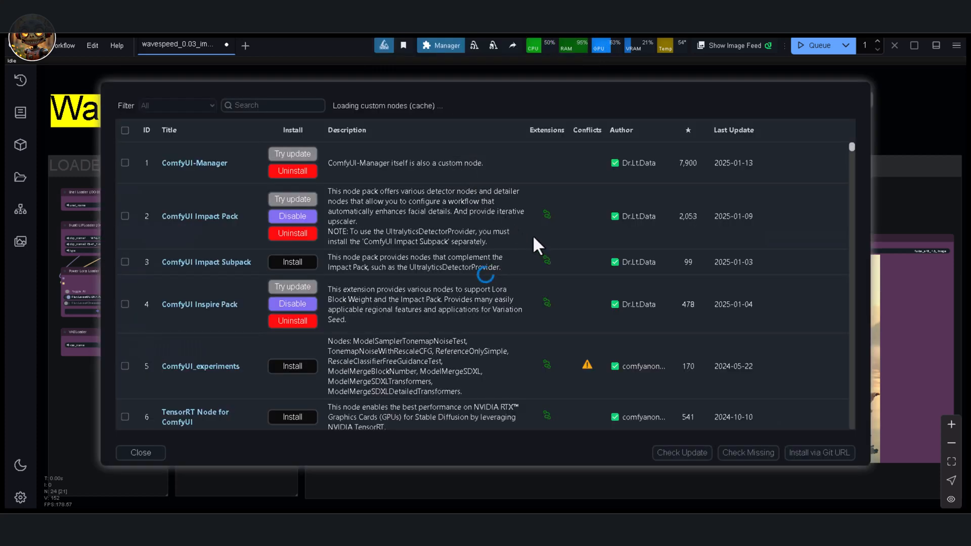
pyautogui.write('teac')
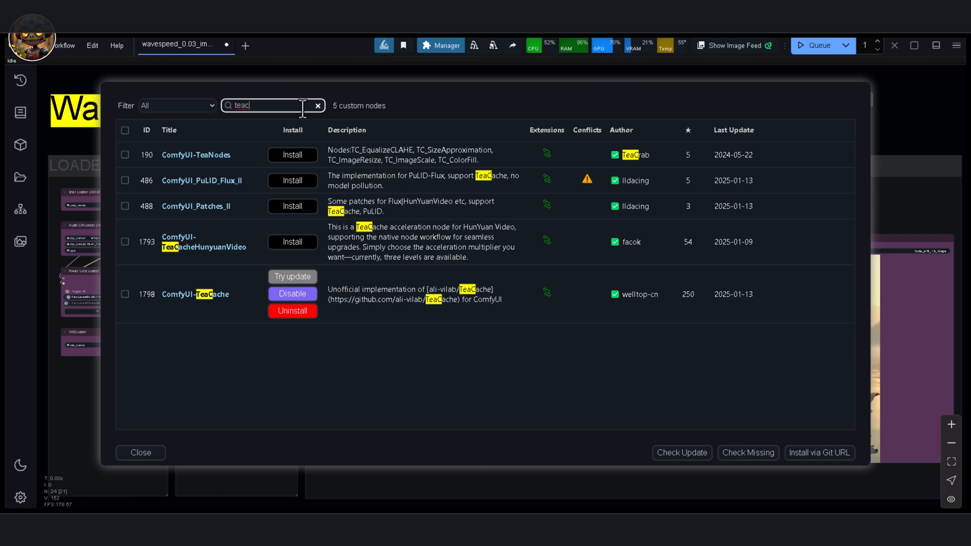
pyautogui.click(140, 453)
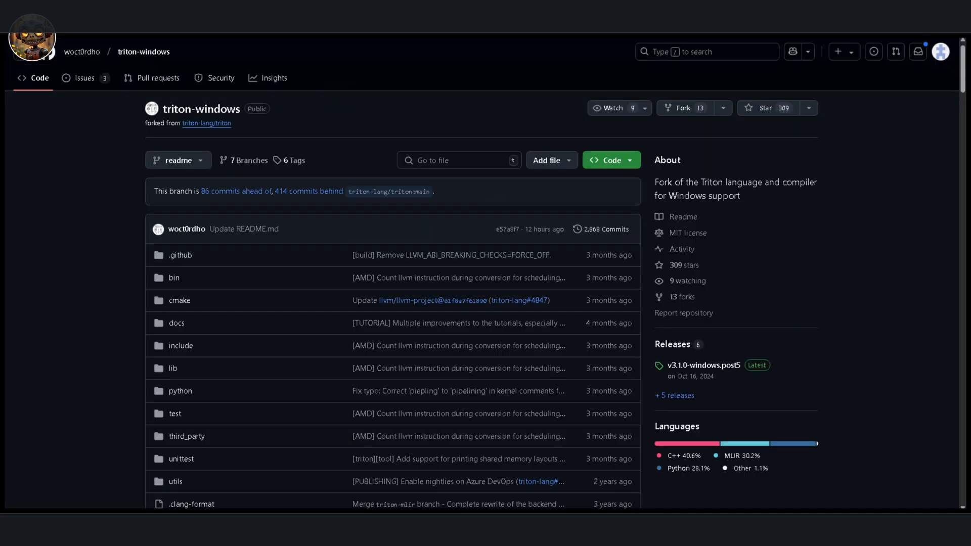
pyautogui.moveTo(889, 275)
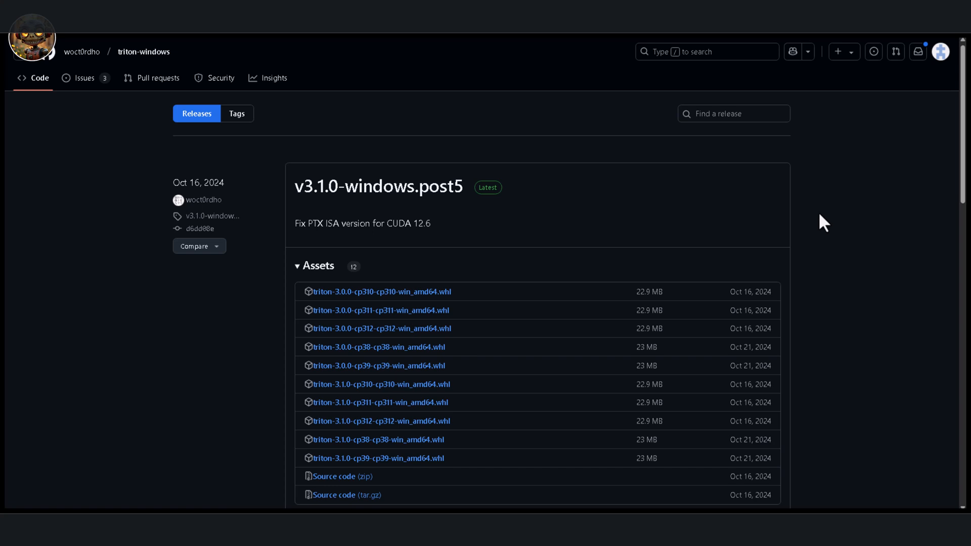
pyautogui.moveTo(850, 236)
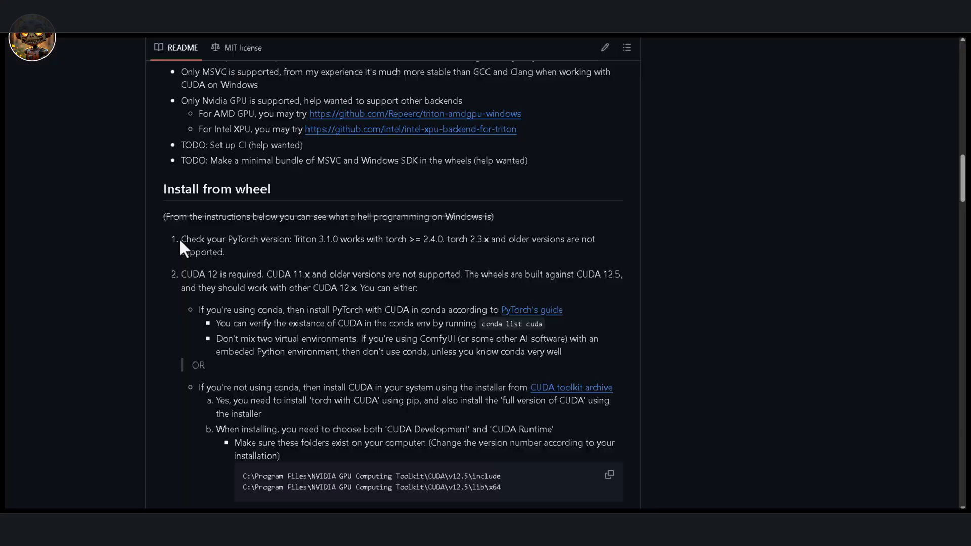
# Highlight the Install from wheel PyTorch and CUDA 12 requirement lines
pyautogui.moveTo(181, 238); pyautogui.dragTo(283, 239)
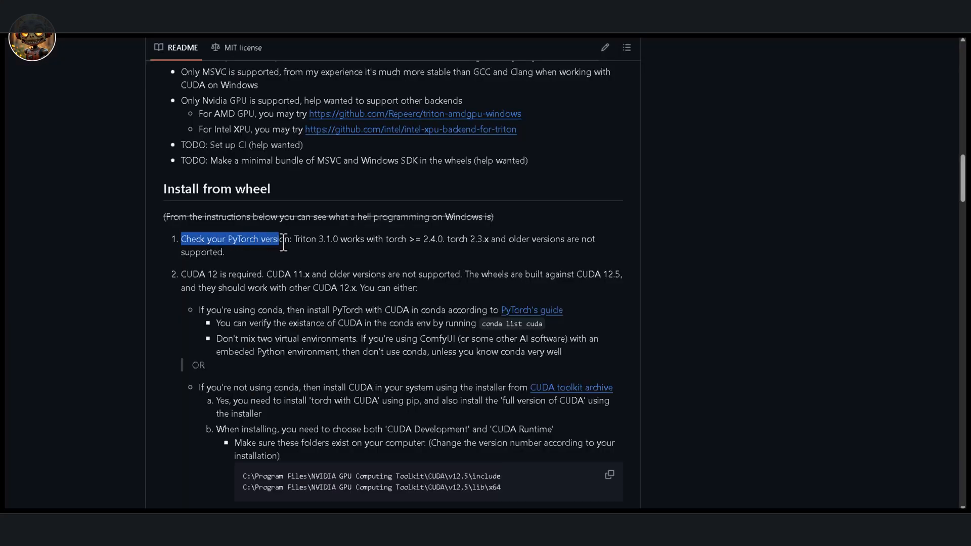
pyautogui.moveTo(282, 243); pyautogui.dragTo(418, 288)
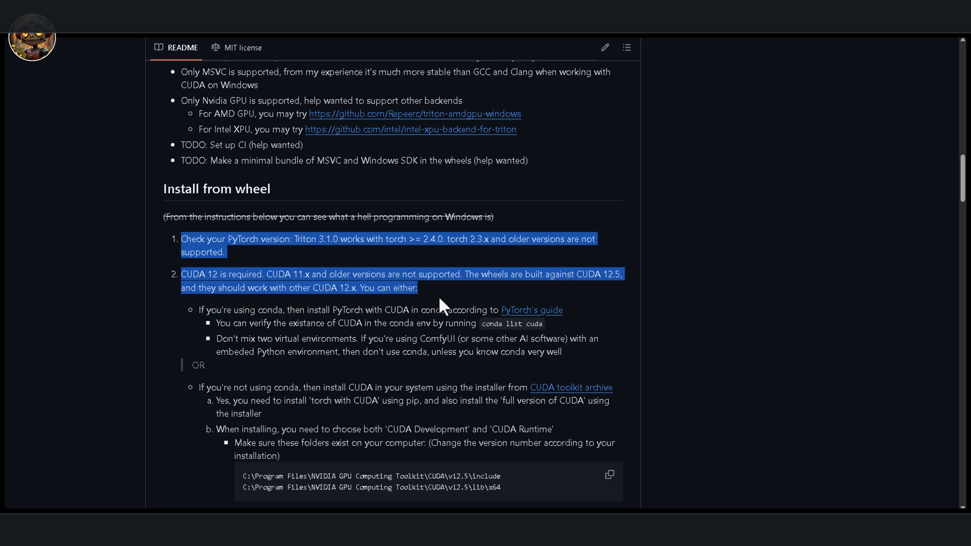
pyautogui.moveTo(511, 303)
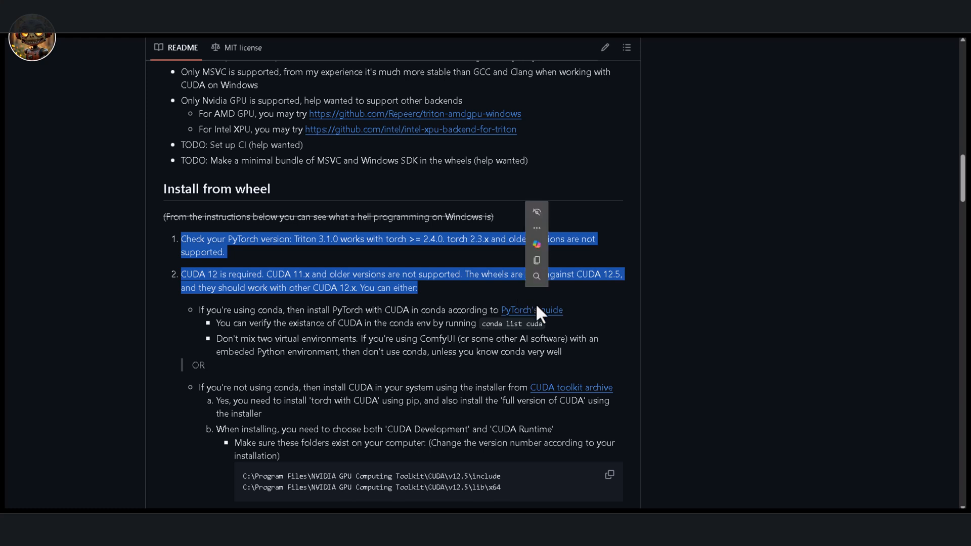
pyautogui.click(598, 317)
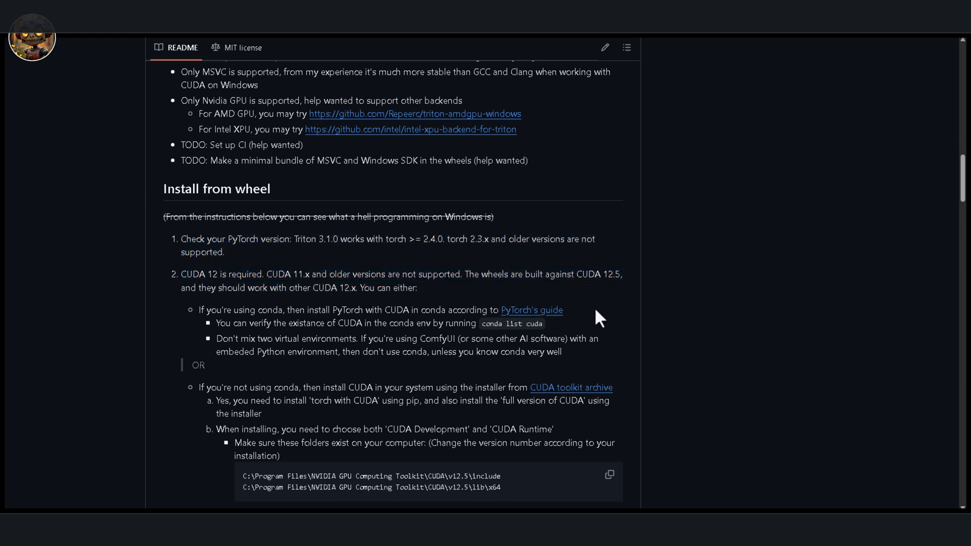
pyautogui.moveTo(911, 463)
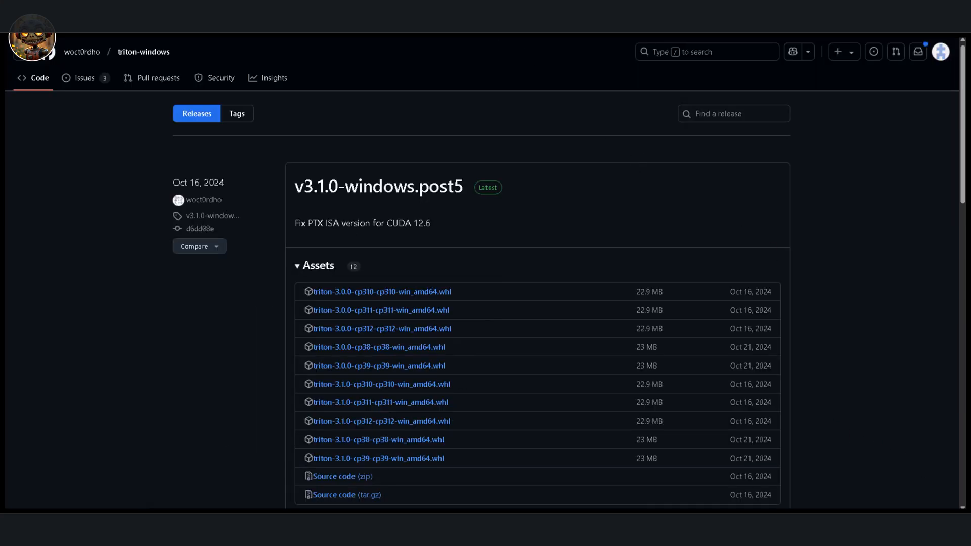
# Scroll to the triton-windows v3.1.0-windows.post5 release wheel files
pyautogui.scroll(-3)
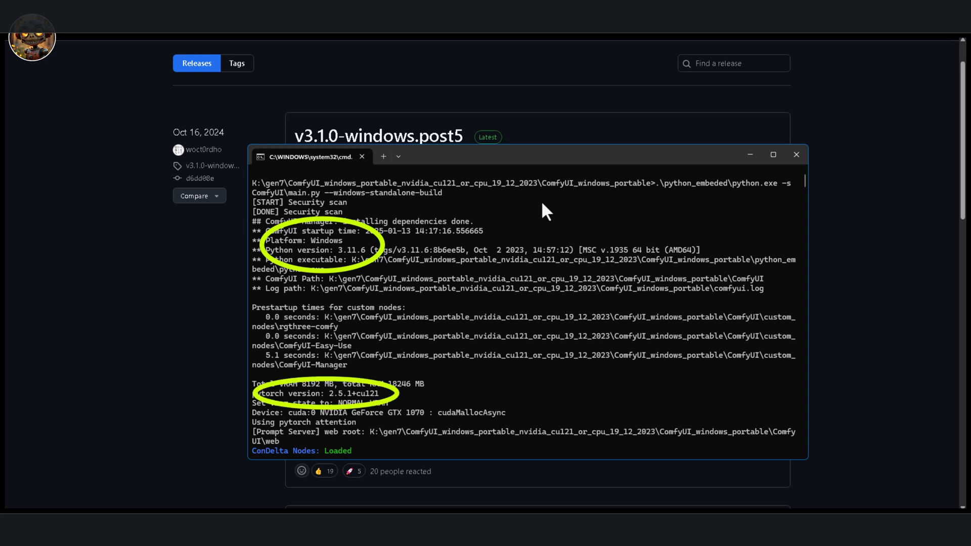
pyautogui.moveTo(519, 224)
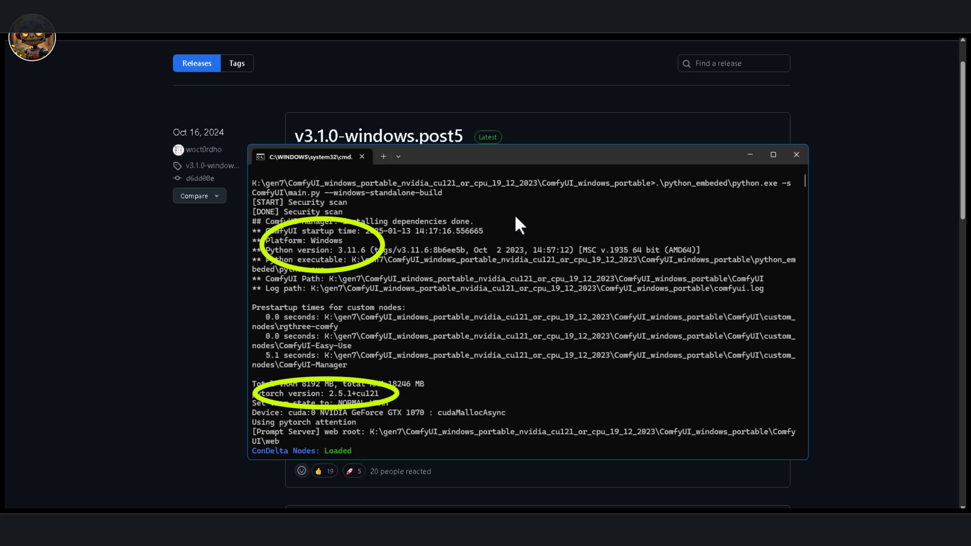
pyautogui.moveTo(266, 279)
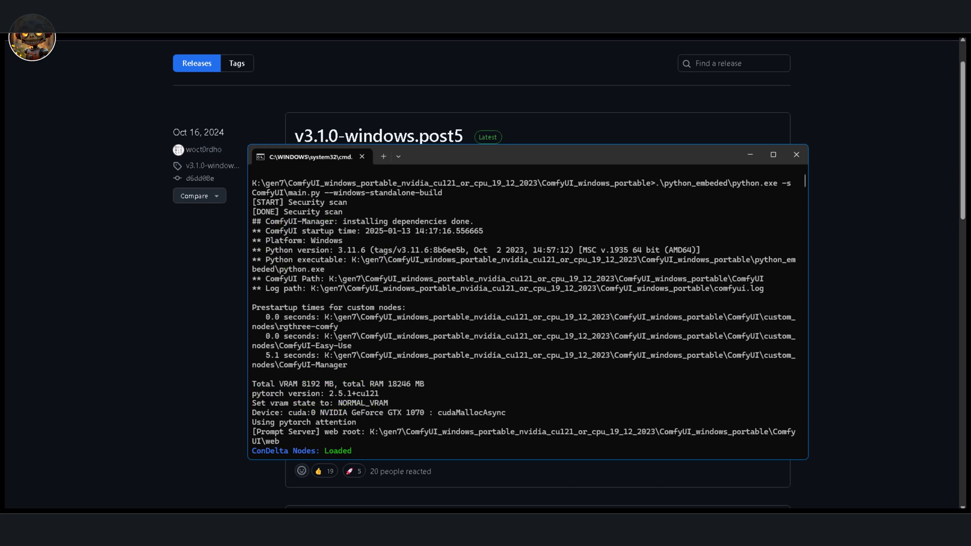
pyautogui.moveTo(902, 348)
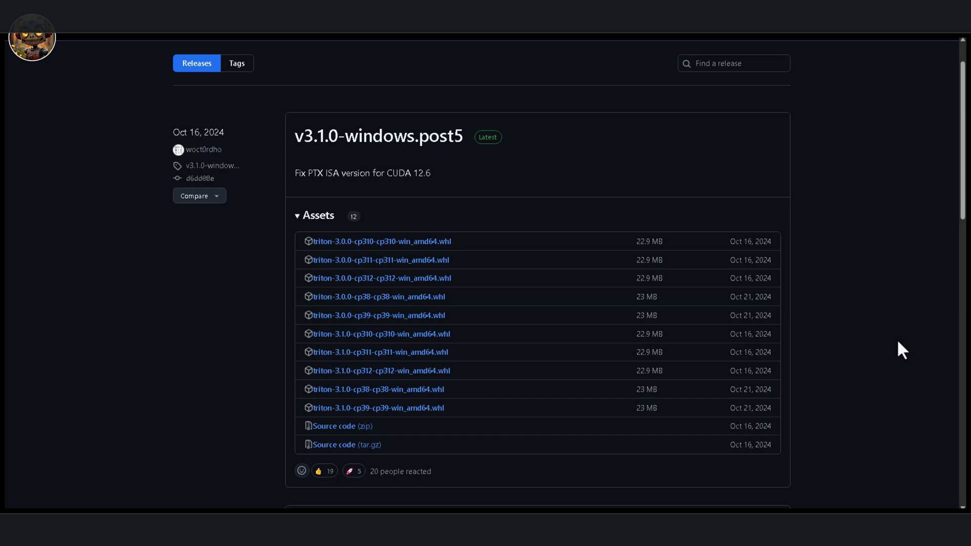
pyautogui.moveTo(404, 364)
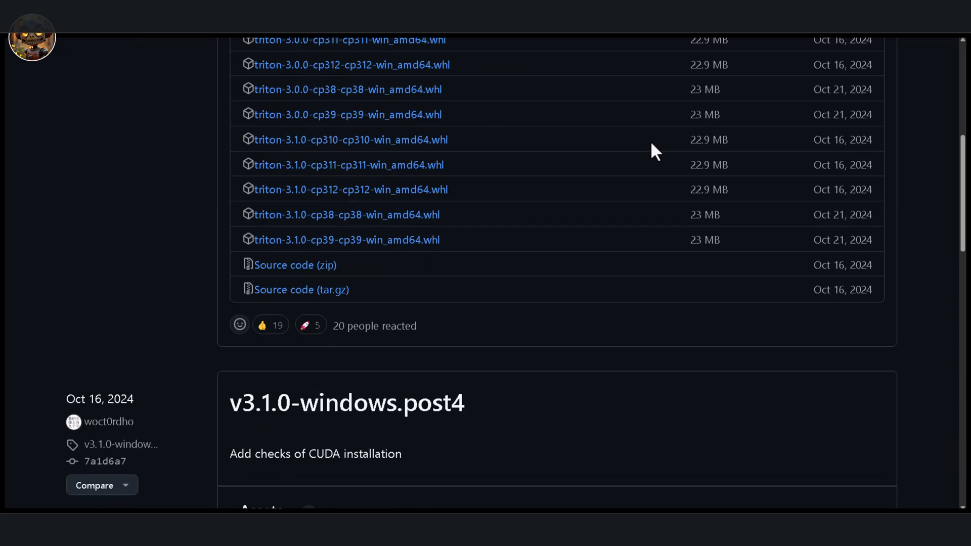
# Scroll past the older triton-windows releases and switch to the ComfyUI_windows_portable folder
pyautogui.scroll(-3)
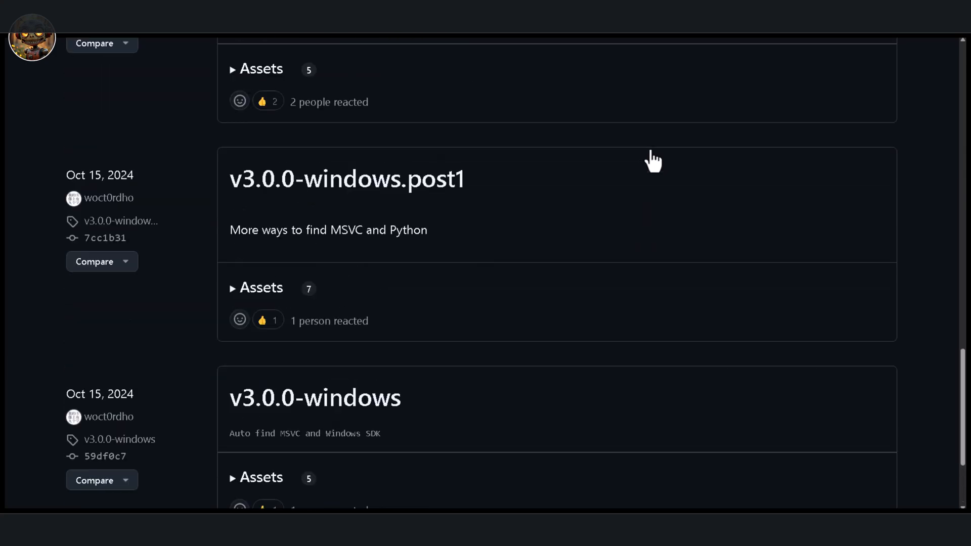
pyautogui.click(257, 287)
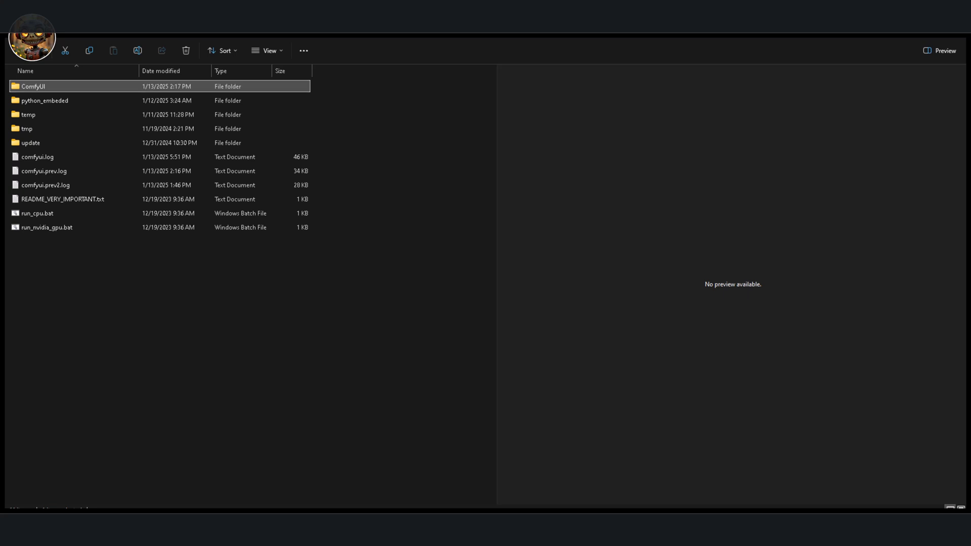
# Copy the include and libs folders into python_embeded and start a Command Prompt there
pyautogui.doubleClick(44, 100)
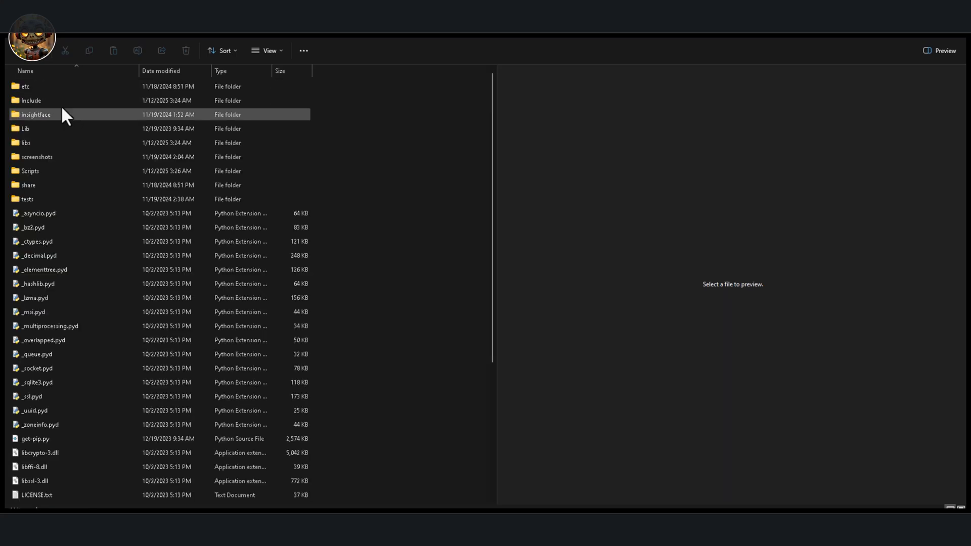
pyautogui.click(36, 438)
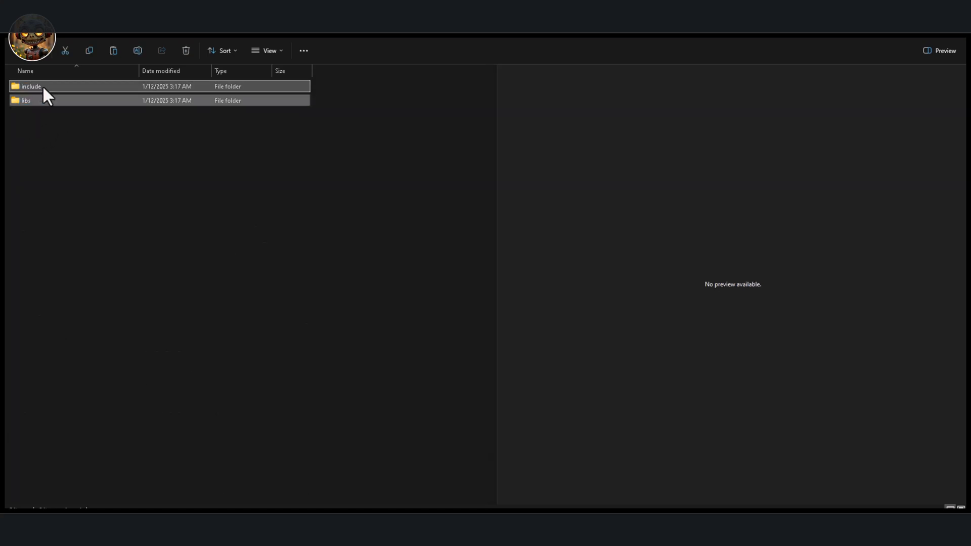
pyautogui.rightClick(30, 86)
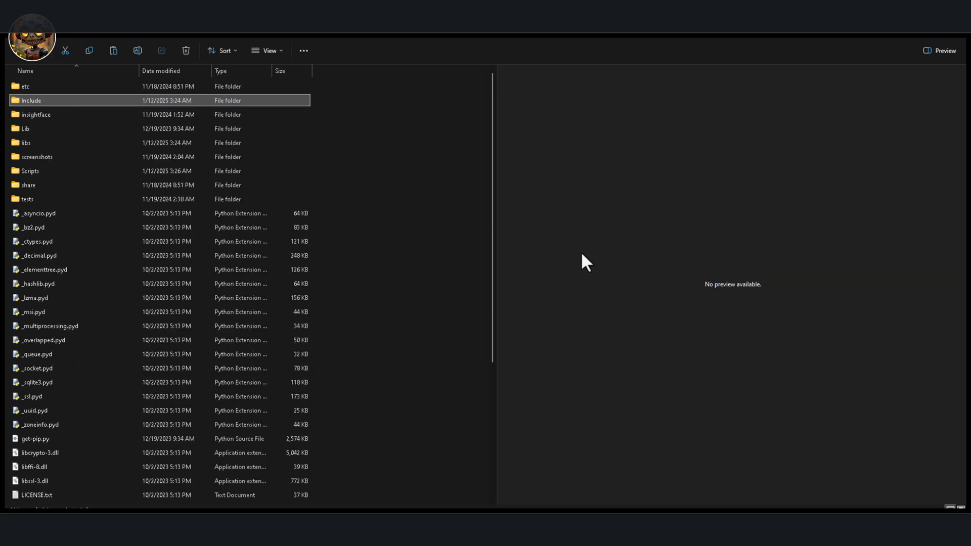
pyautogui.rightClick(388, 132)
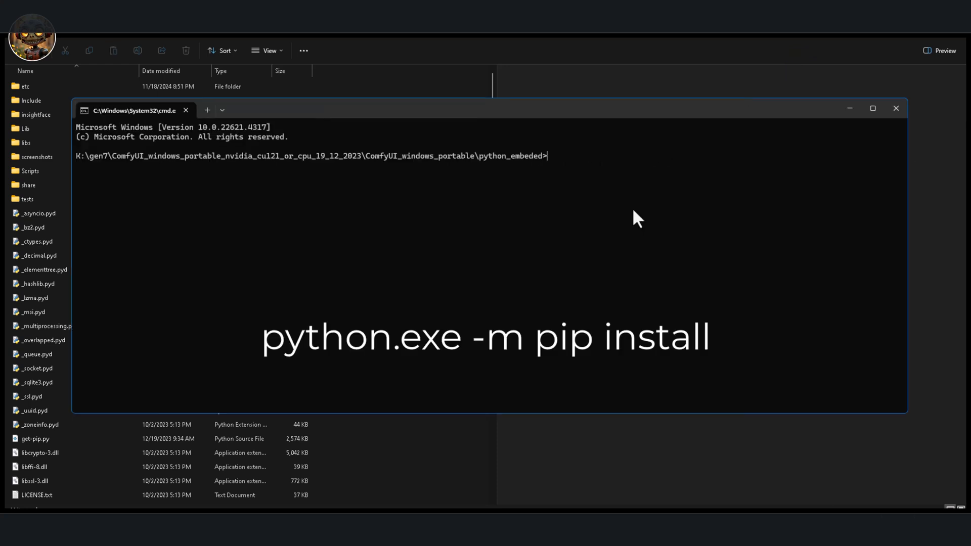
# Enter python.exe -m pip install with the triton-windows v3.1.0-windows.post5 wheel URL
pyautogui.write('python.exe -m pip install')
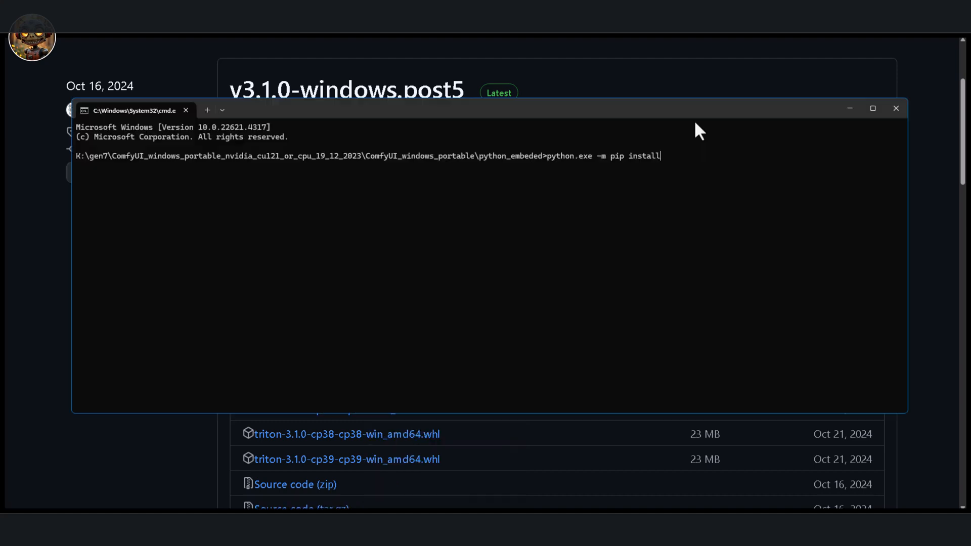
pyautogui.write('https://github.com/woct0rdho/triton-windows/releases/download/v3.1.0-windows.post5/triton-3.0.0-cp311-cp311-win_amd64.whl')
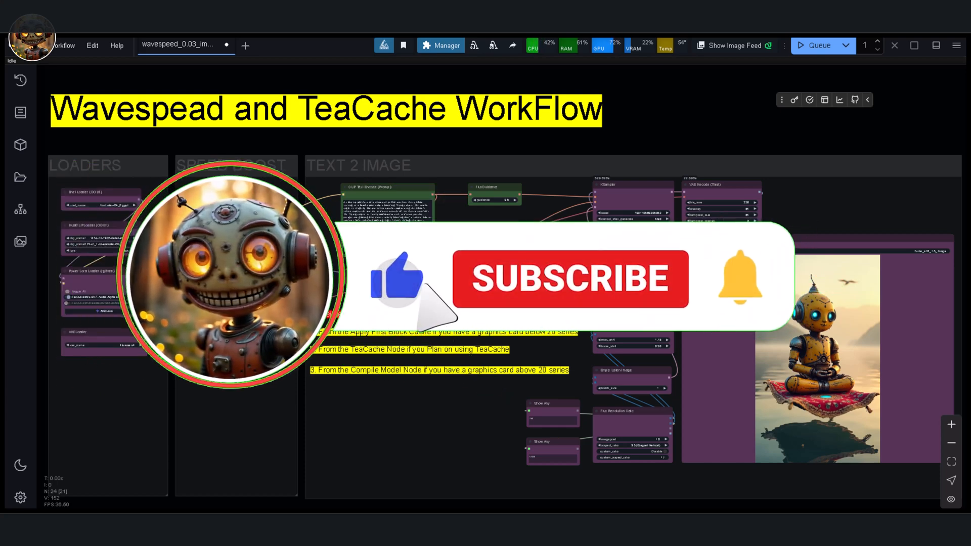
# Bring up the wavespeed workflow showing its loaders, speed-boost and text-to-image groups
pyautogui.click(569, 278)
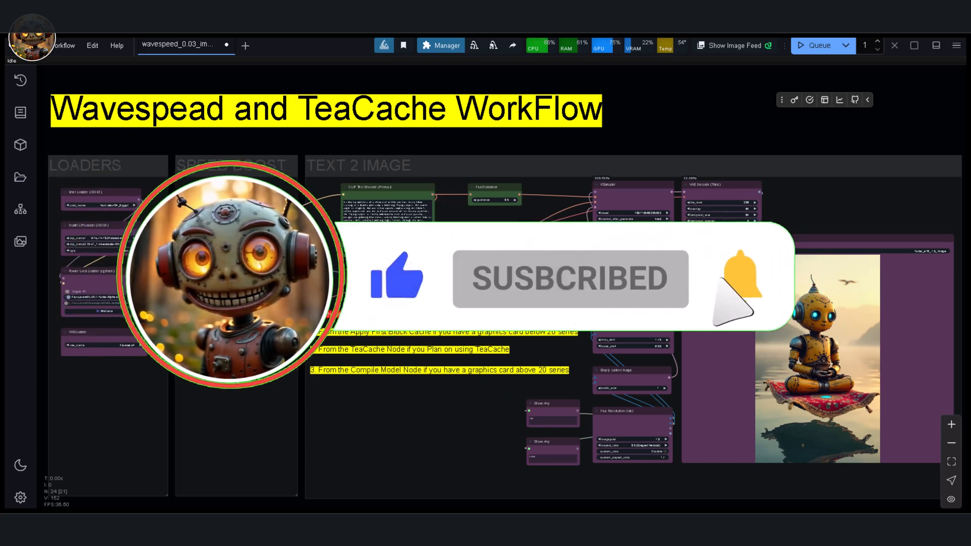